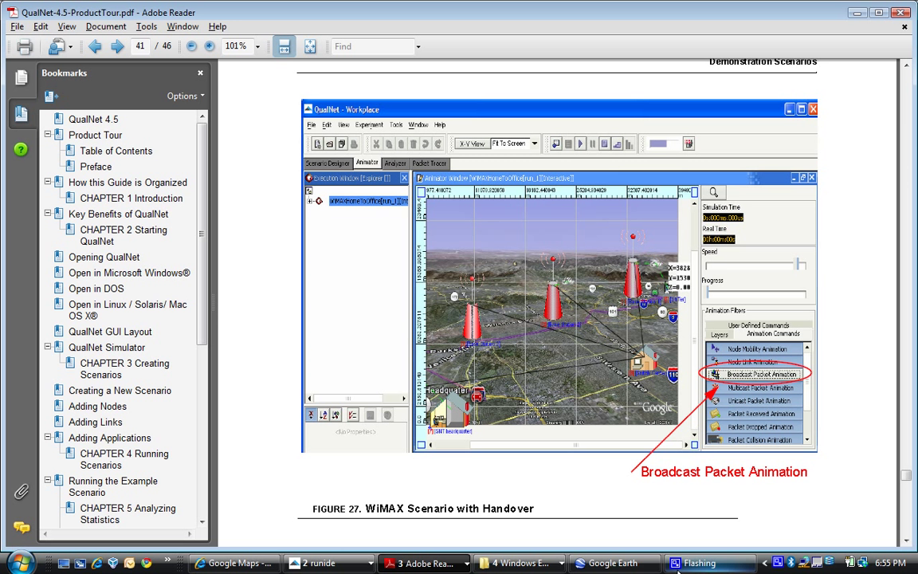
pyautogui.moveTo(606, 562)
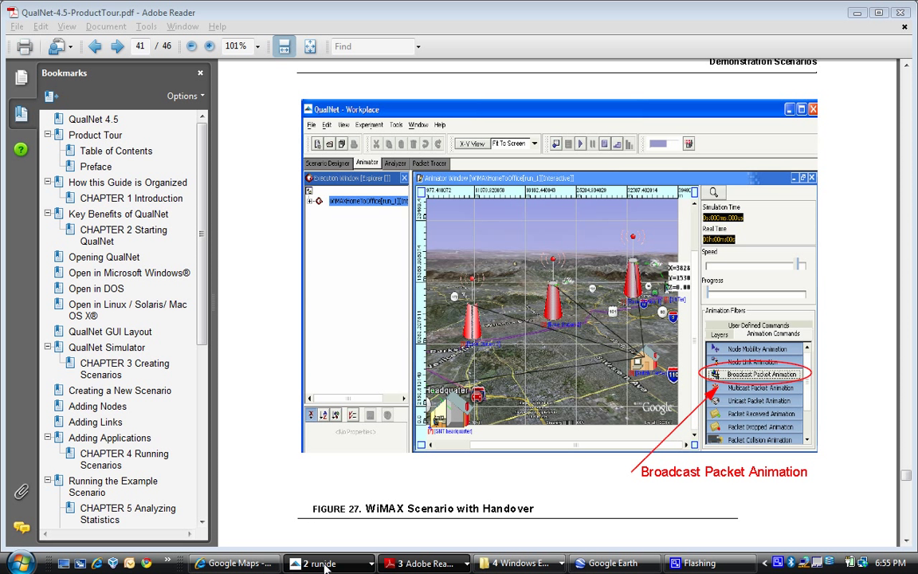
# Bring the QualNet Workplace forward and bring up the WiMAX-KHI.scn file's context menu
pyautogui.click(325, 562)
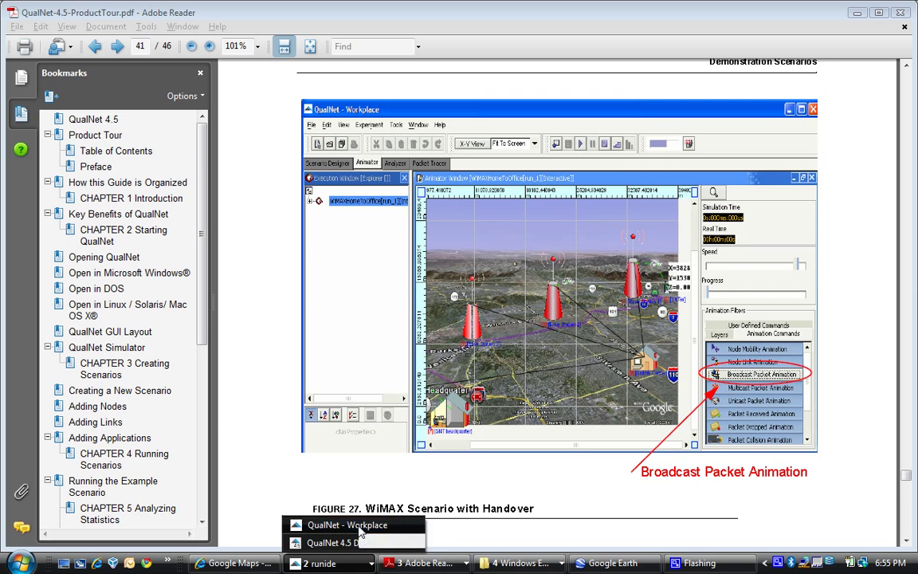
pyautogui.click(354, 524)
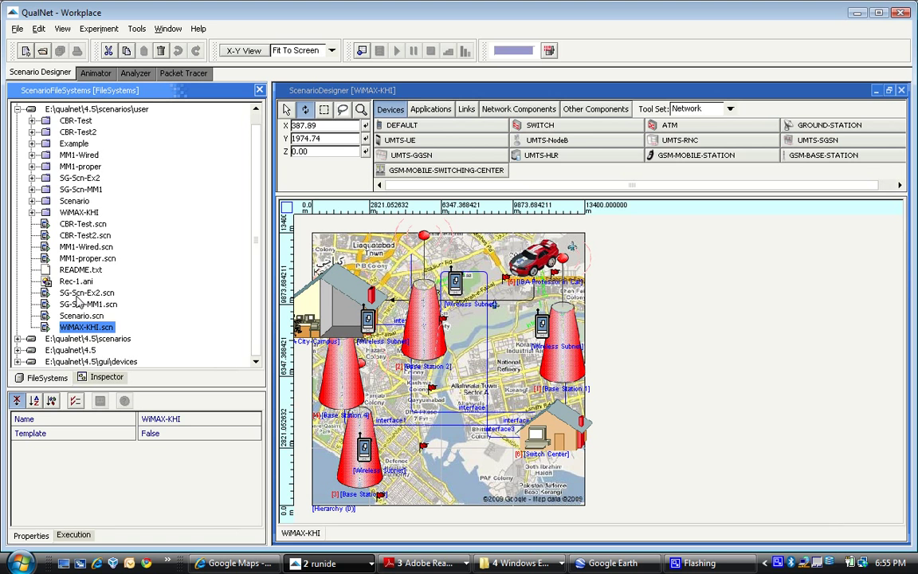
pyautogui.rightClick(76, 326)
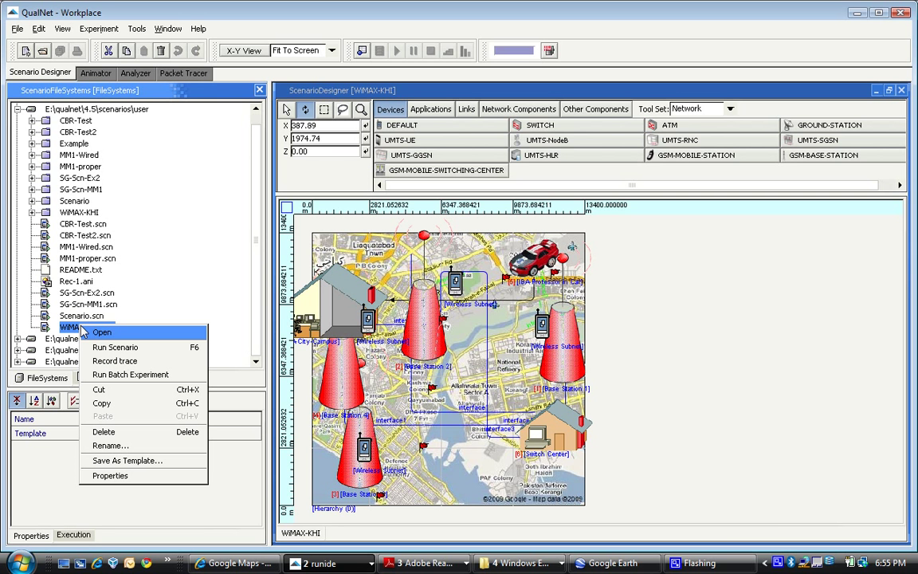
# Open WiMAX-KHI.scn from the context menu into a new Animator run
pyautogui.click(115, 347)
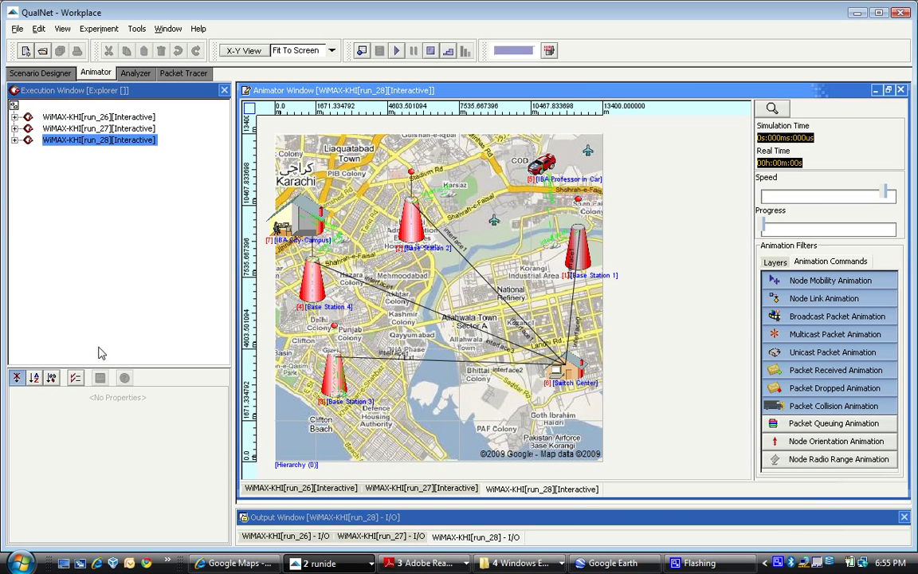
pyautogui.moveTo(544, 214)
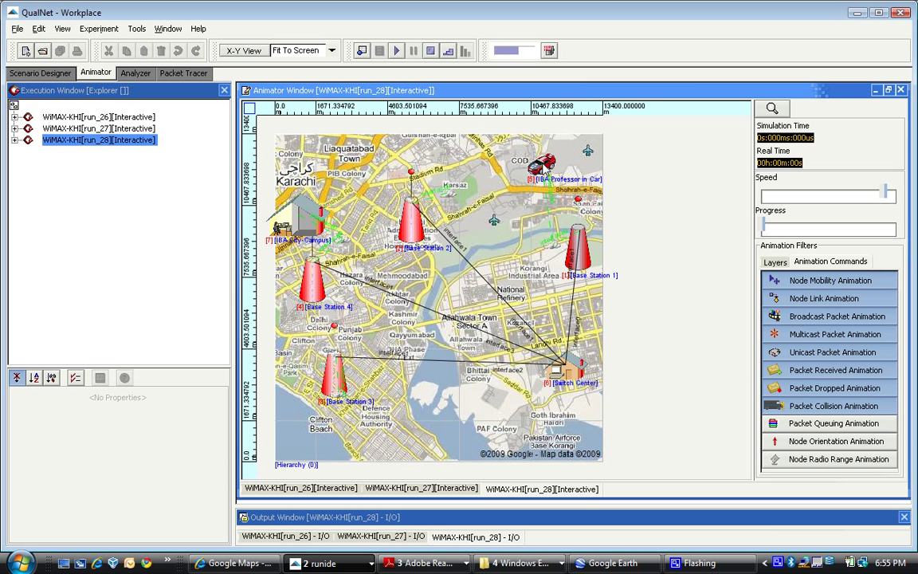
pyautogui.moveTo(585, 147)
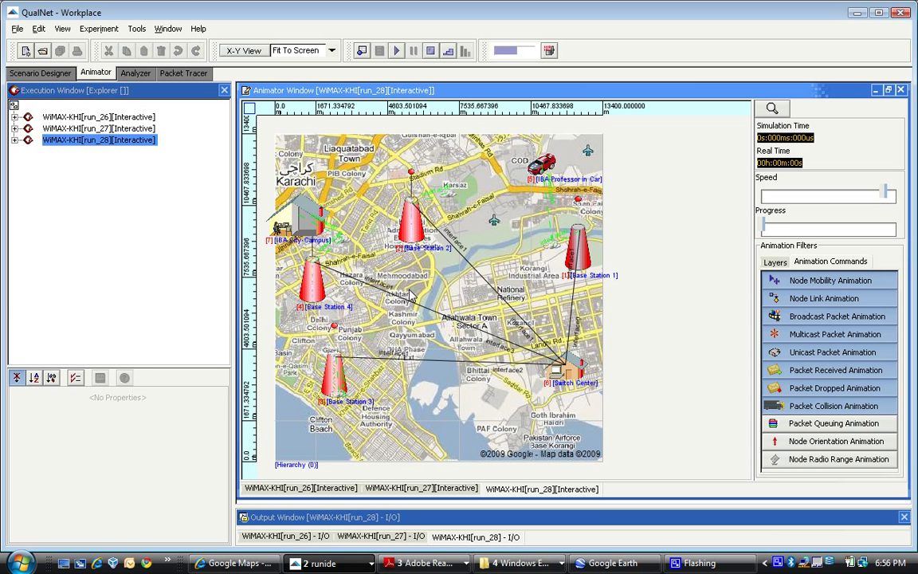
pyautogui.moveTo(358, 459)
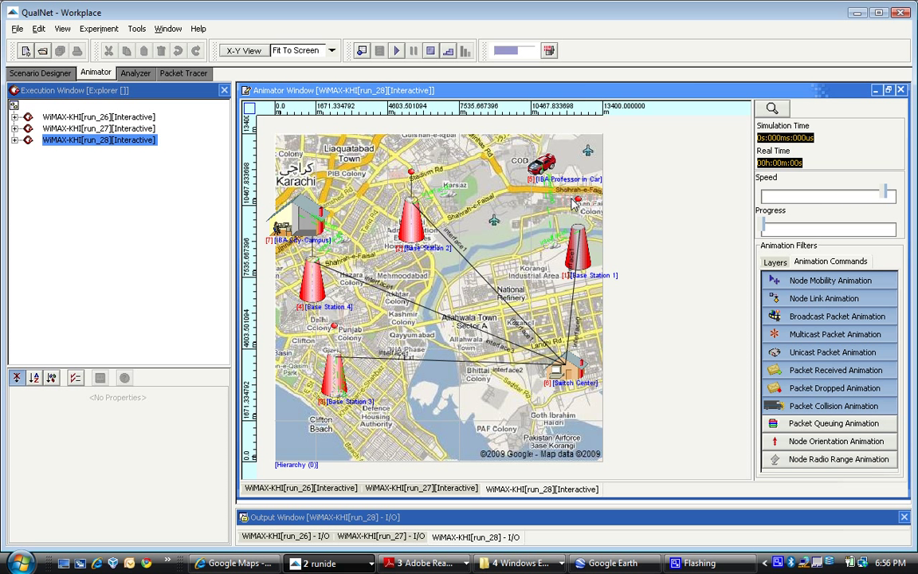
pyautogui.moveTo(579, 259)
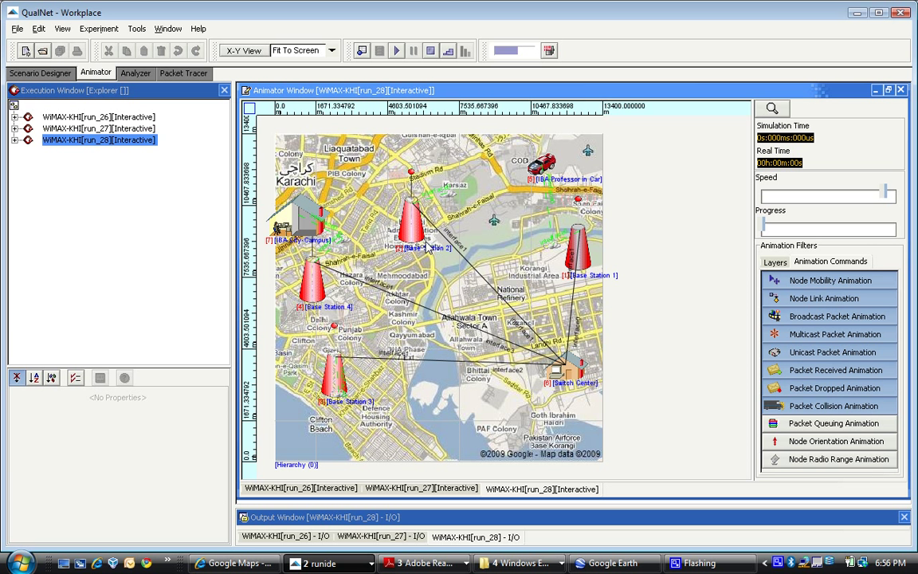
pyautogui.moveTo(372, 362)
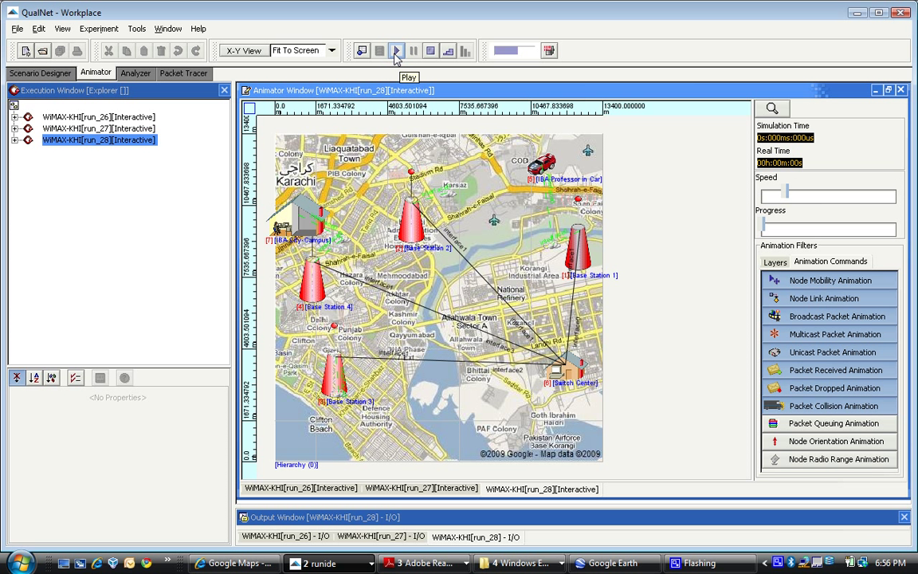
# Play the run_28 animation so simulation time advances to about 30 ms
pyautogui.click(393, 49)
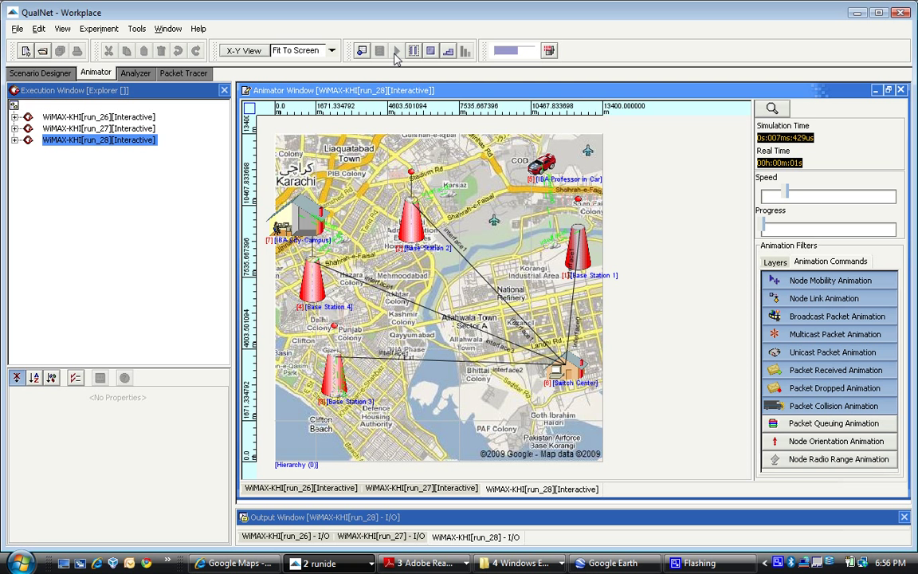
pyautogui.click(396, 50)
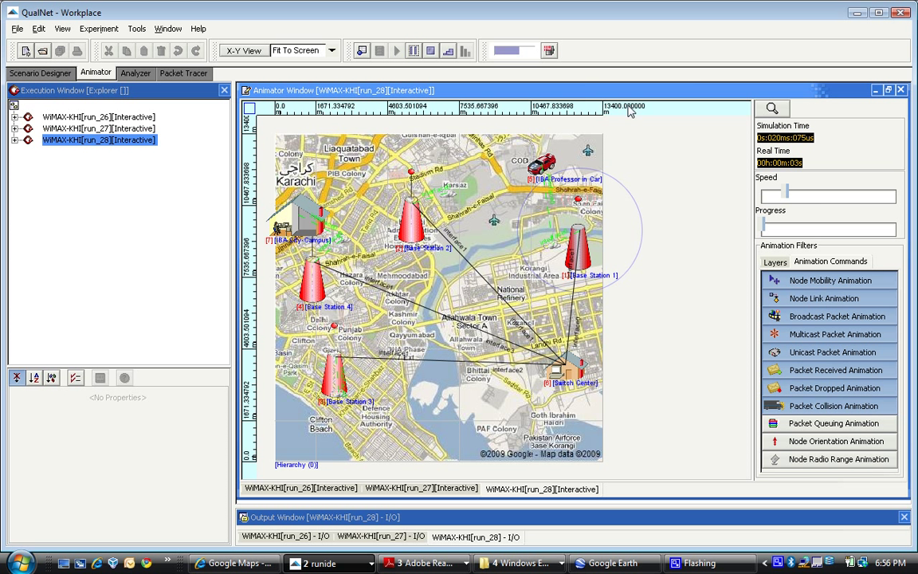
pyautogui.click(420, 50)
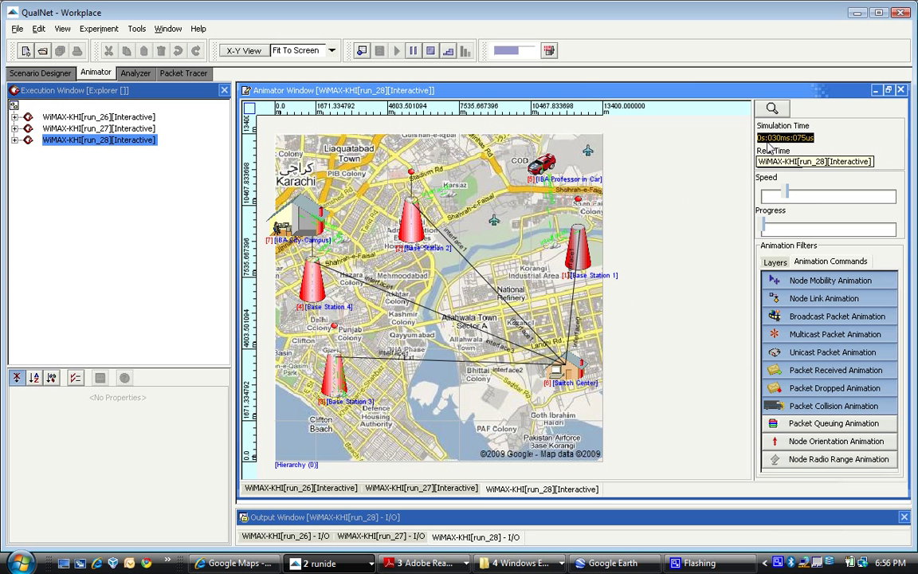